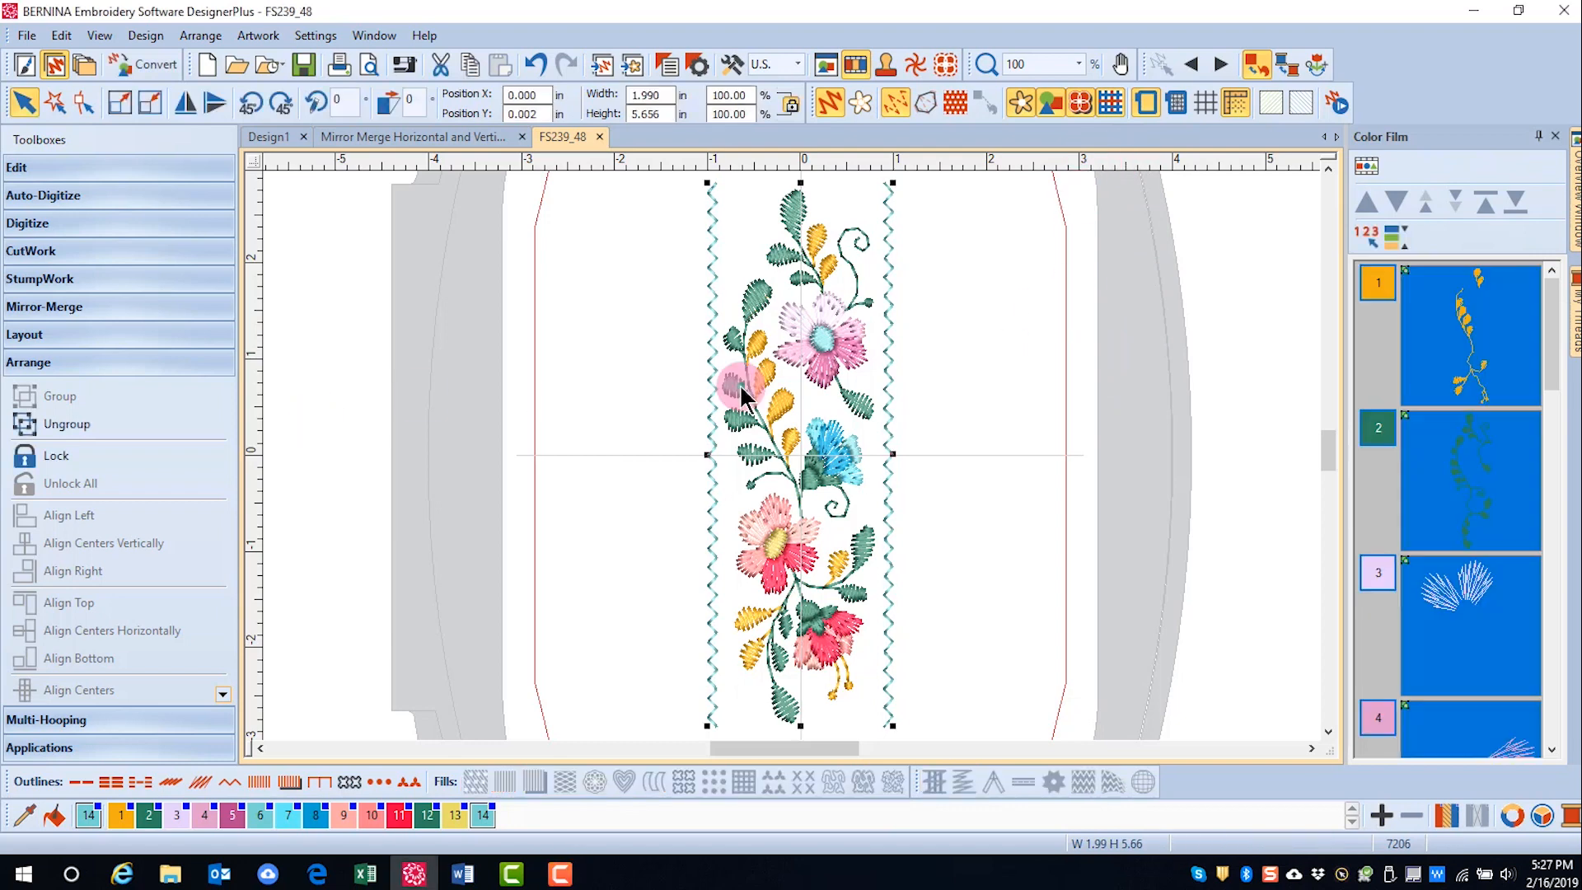
Inspect the grouping and arrange actions available on the floral design and its colour objects.
right_click(742, 394)
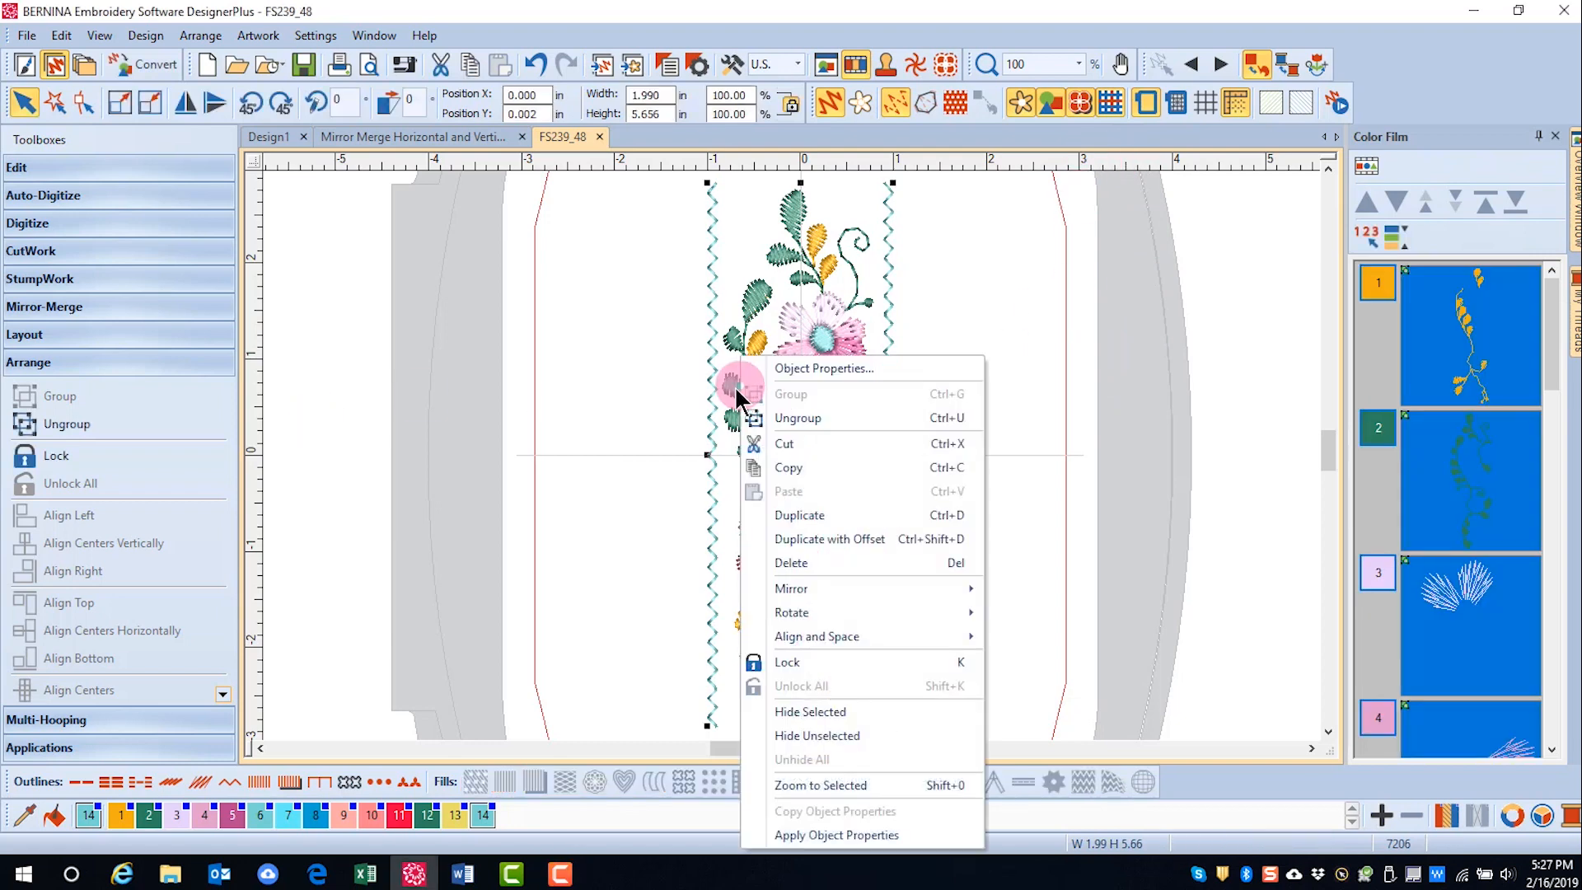
mouse_move(61, 374)
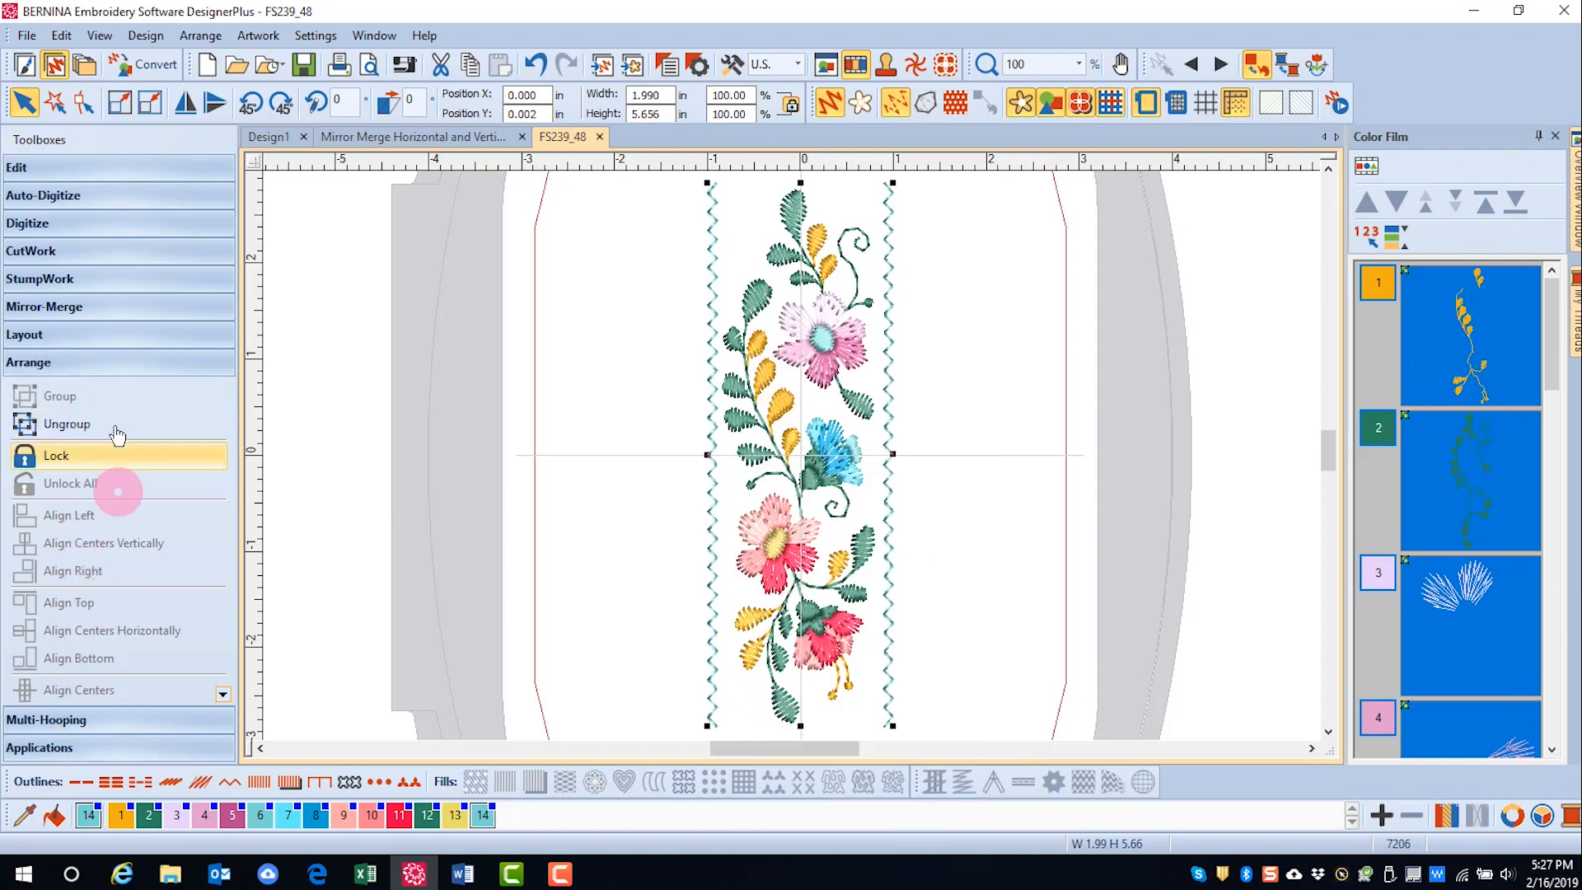
left_click(199, 35)
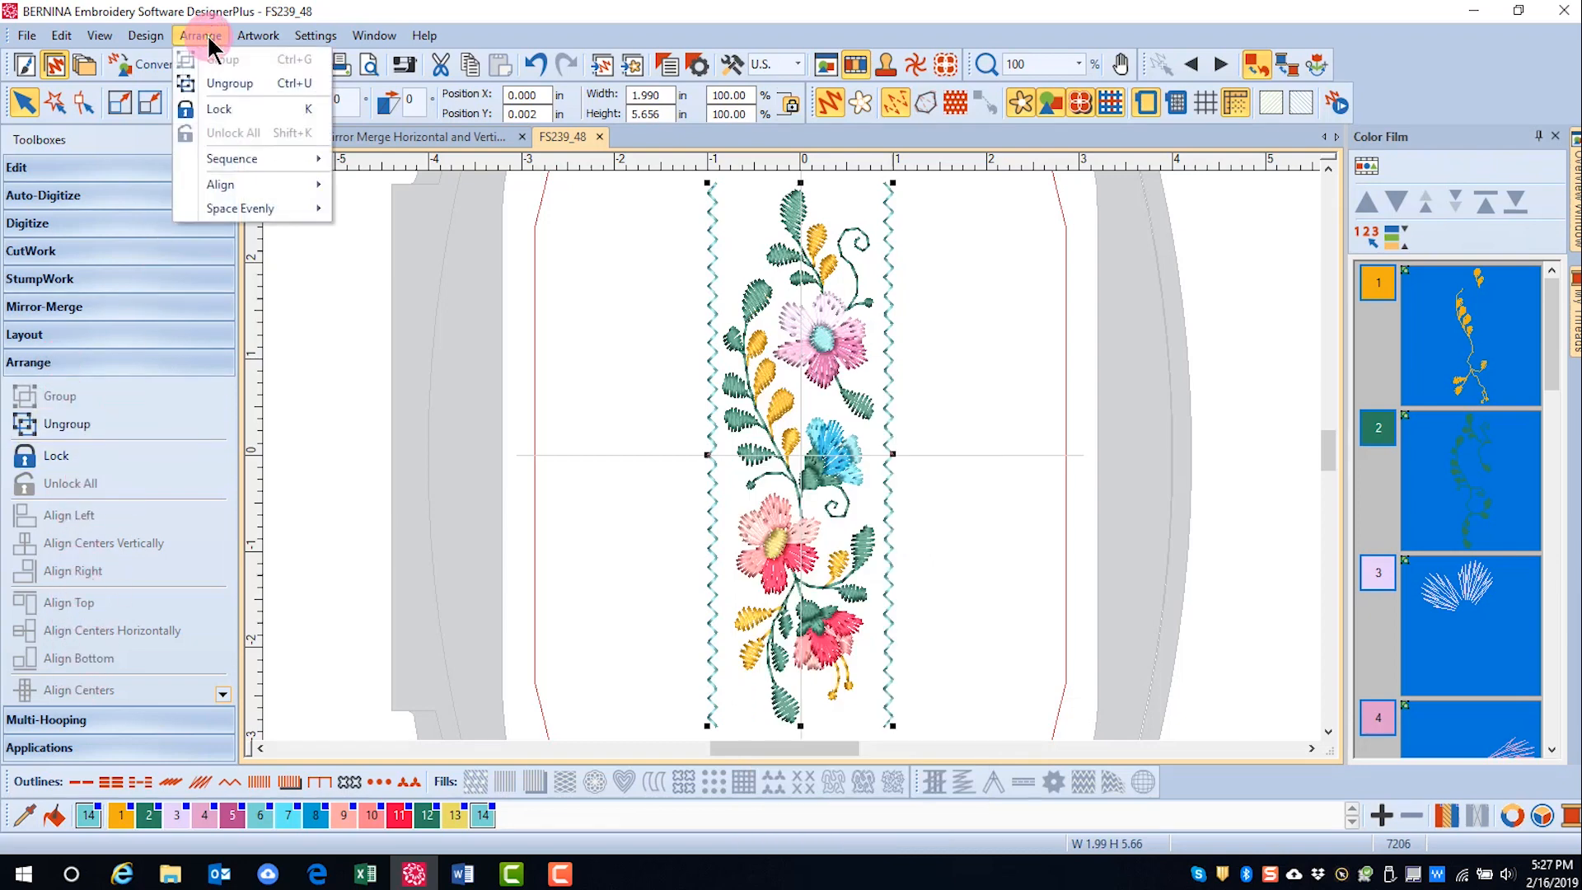
right_click(1432, 313)
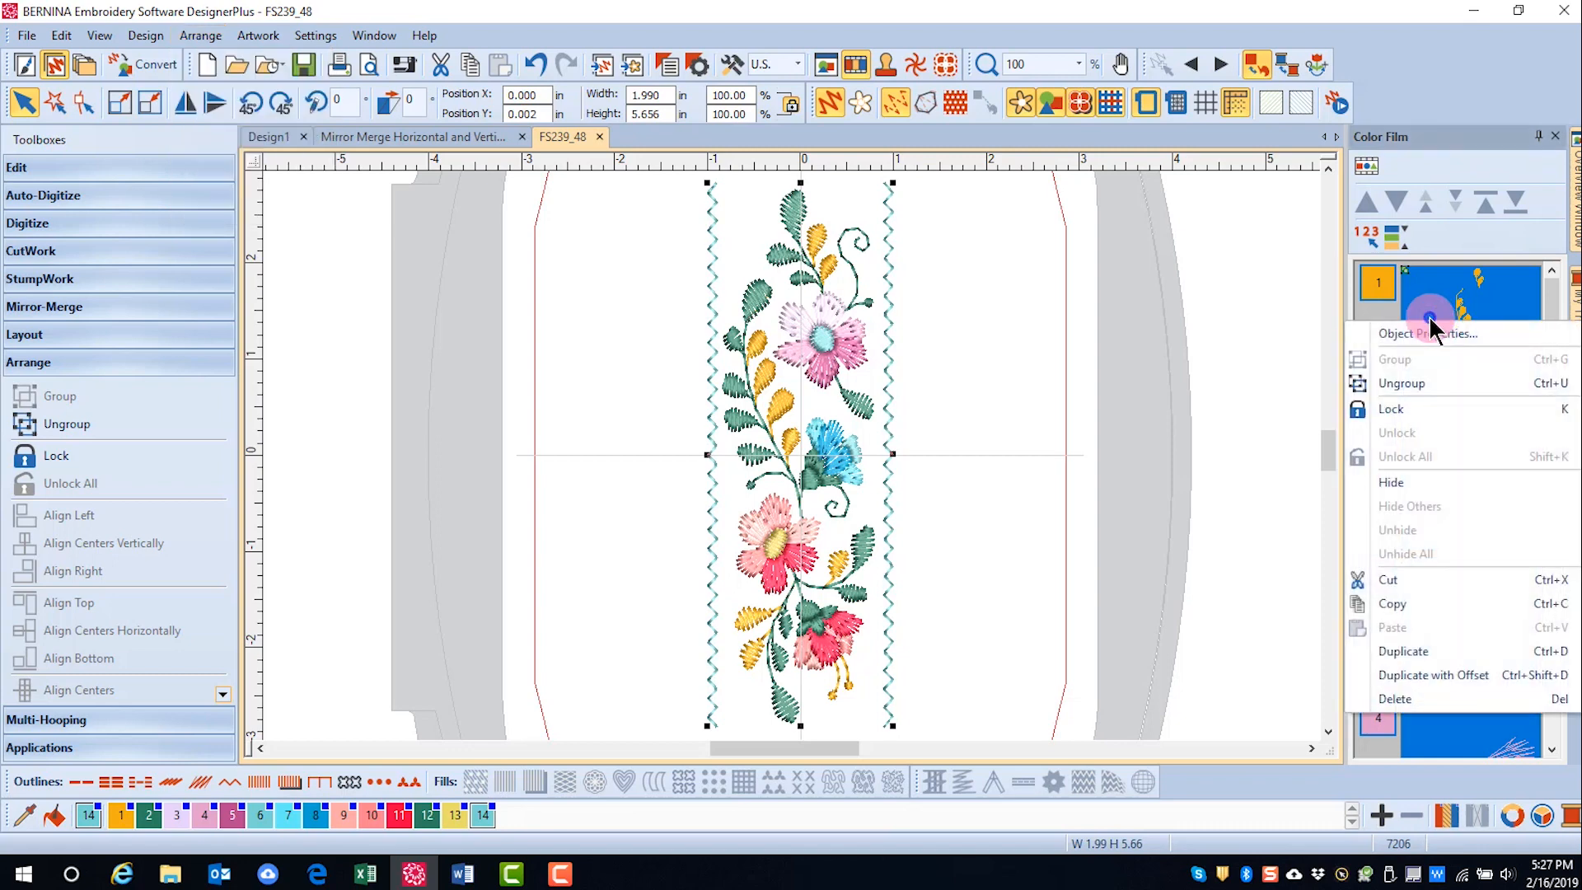
mouse_move(1422, 404)
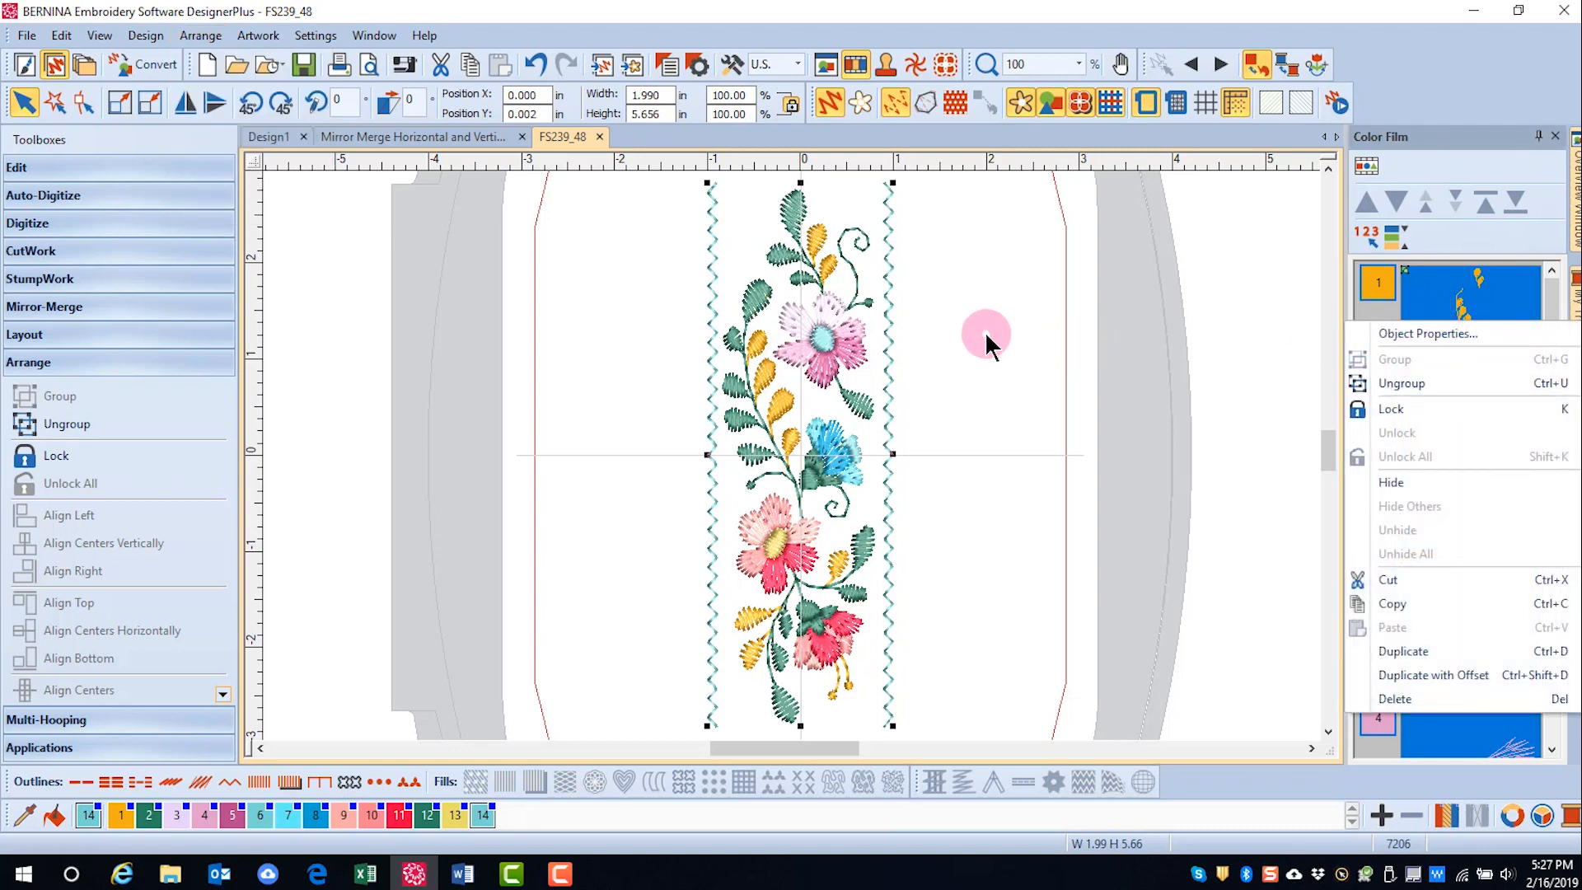
left_click(987, 333)
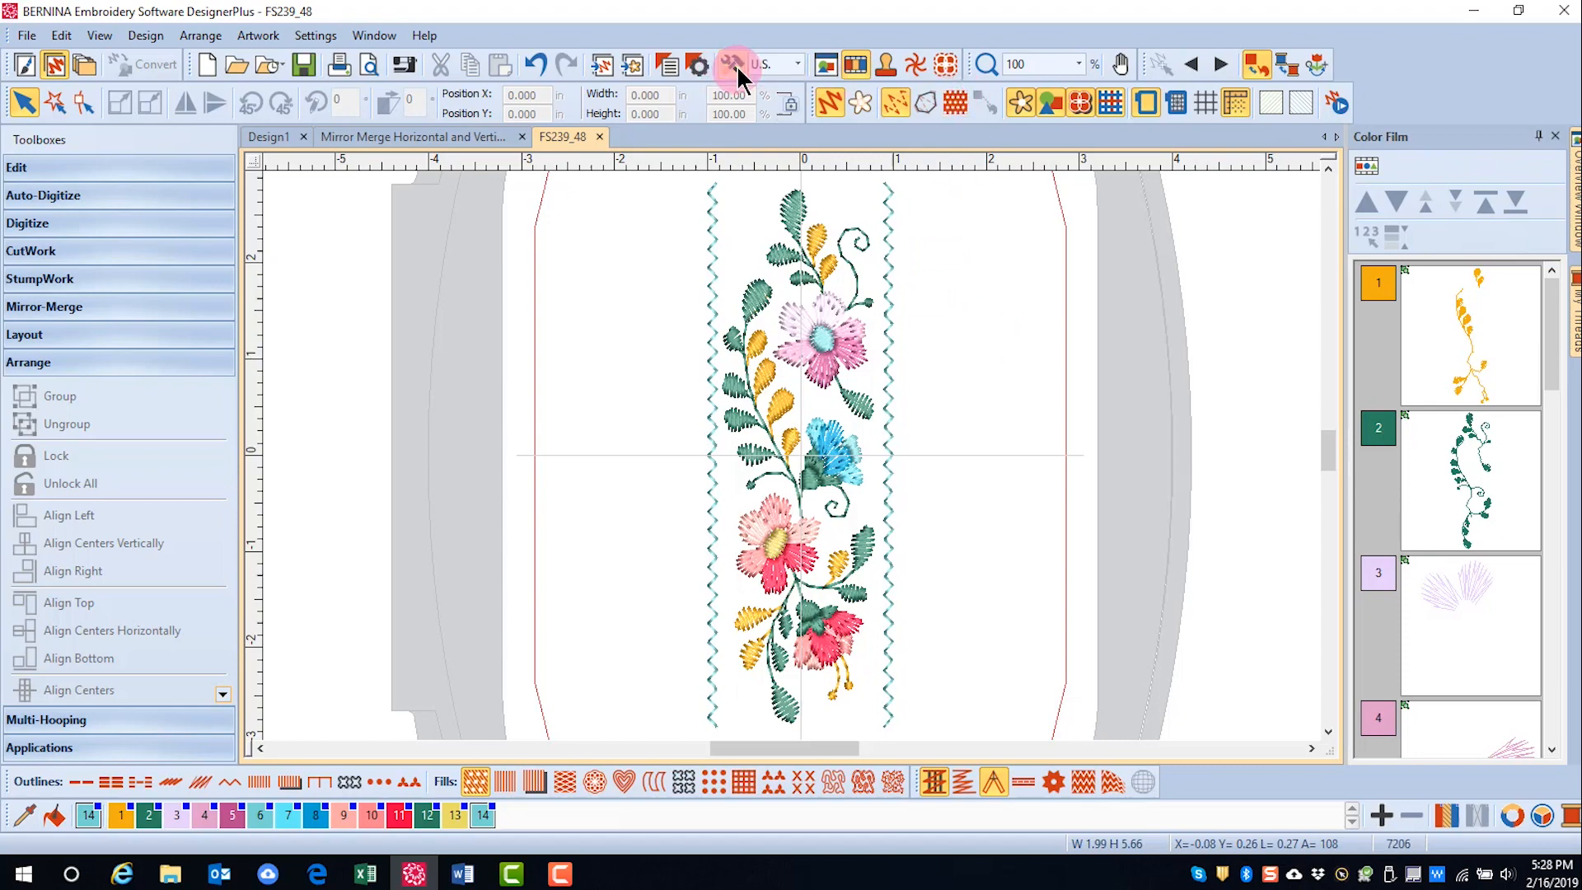
Review the General options, keeping designs grouped on insert.
left_click(737, 64)
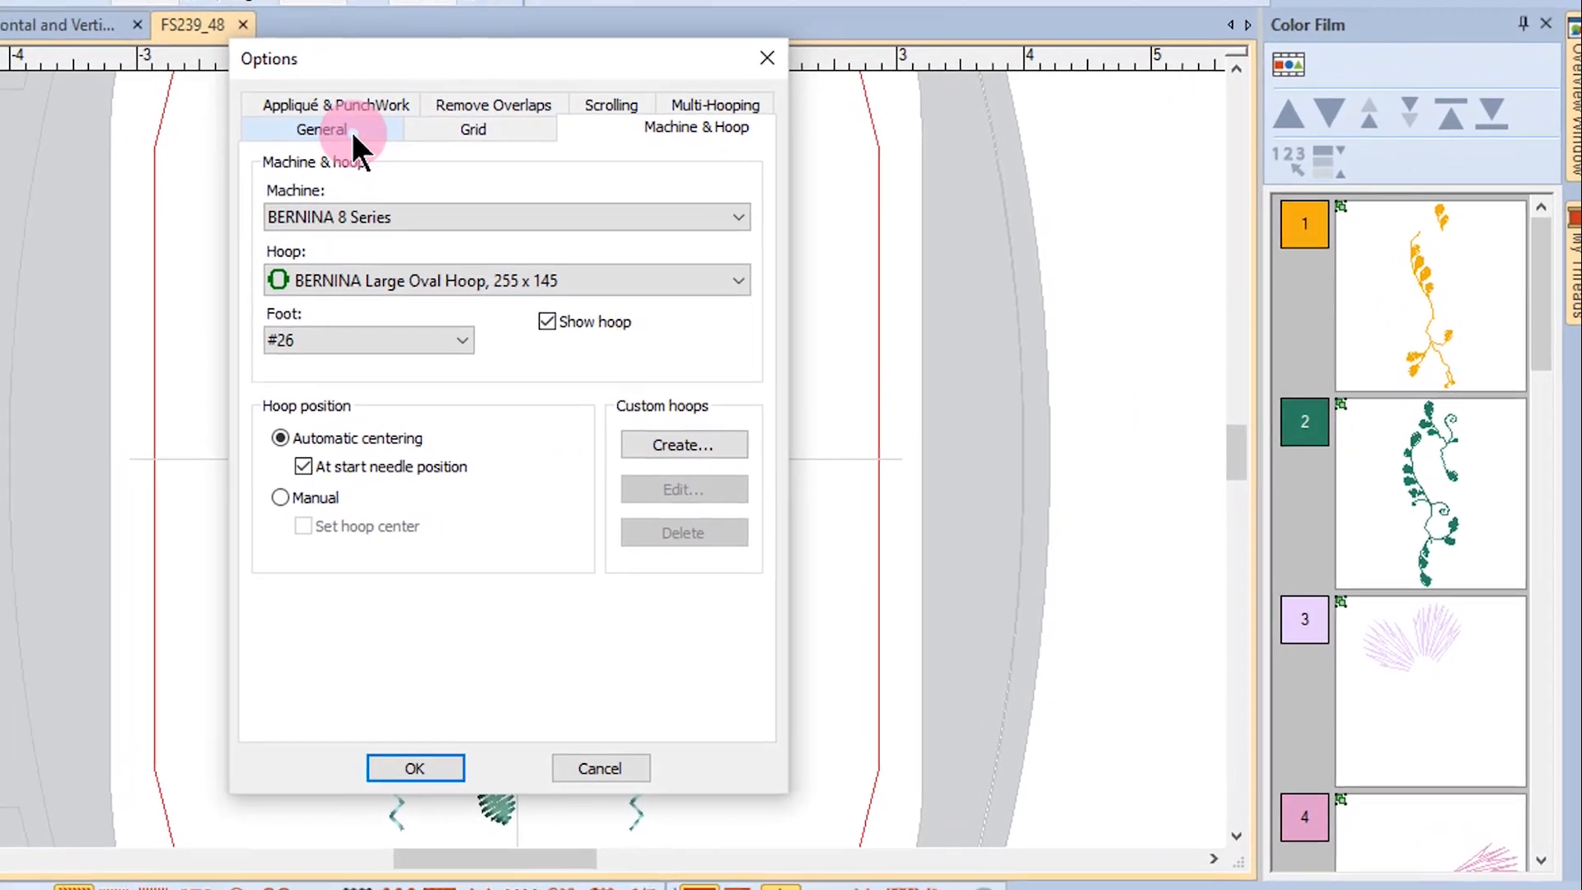
left_click(322, 129)
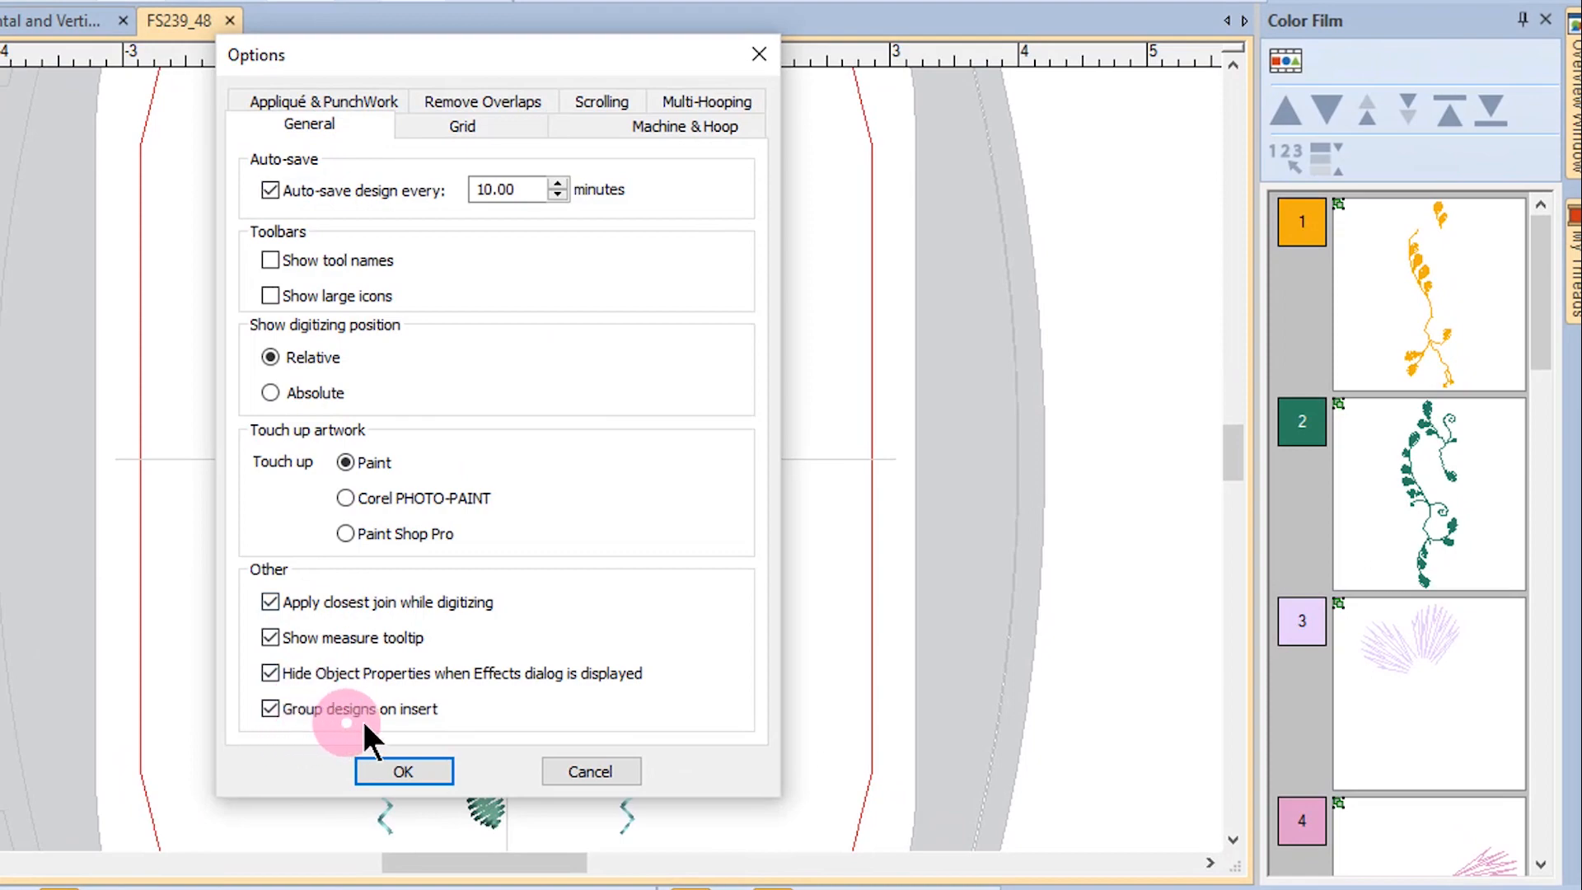
mouse_move(438, 741)
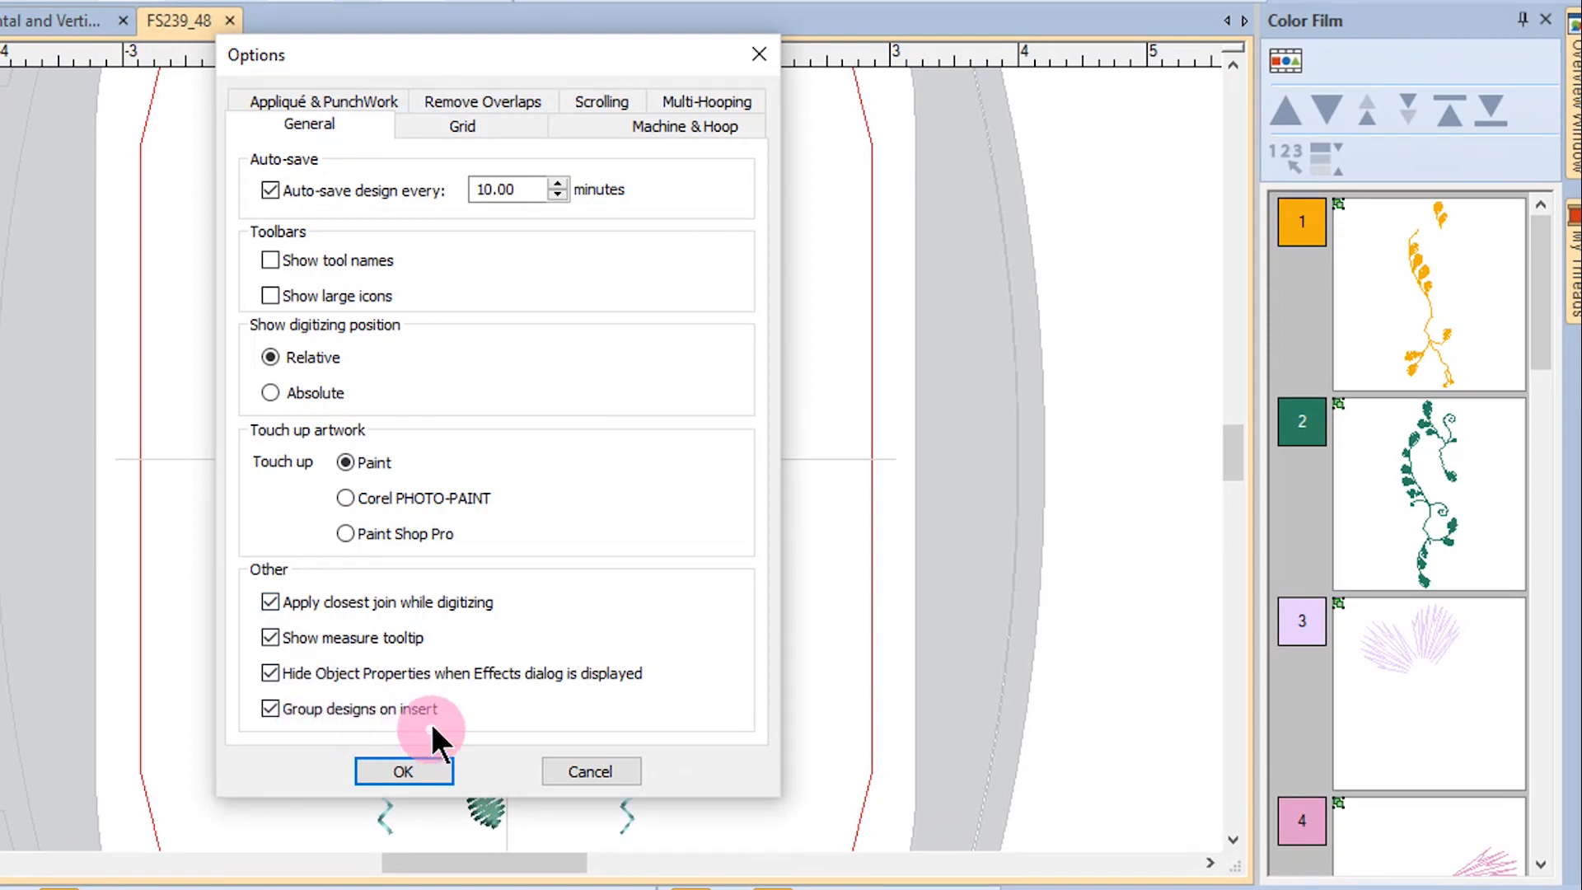
left_click(402, 771)
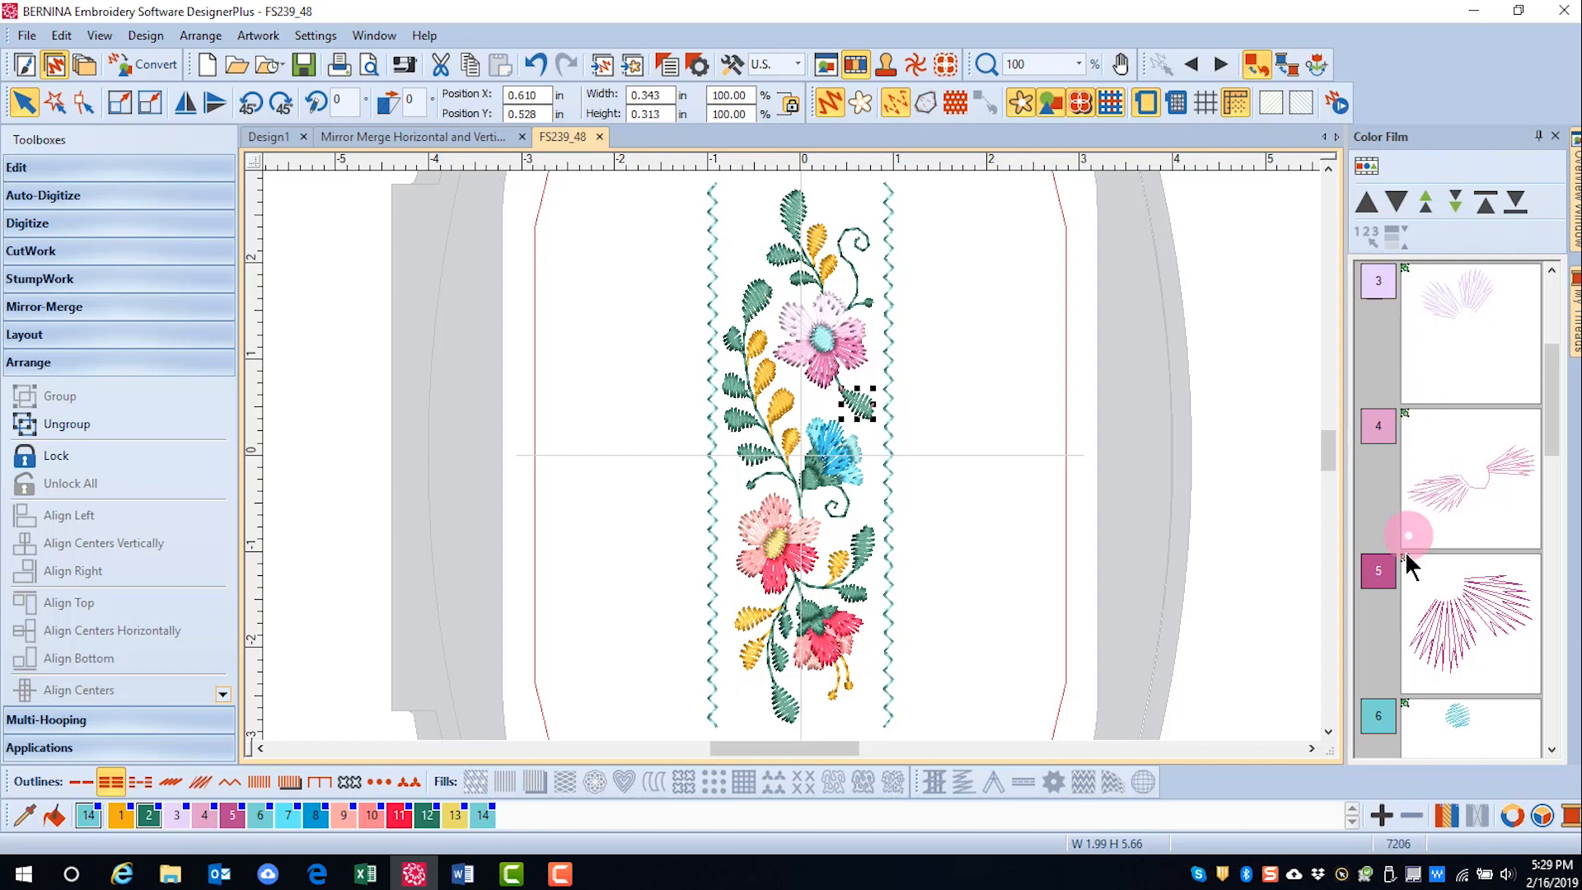
mouse_move(1040, 352)
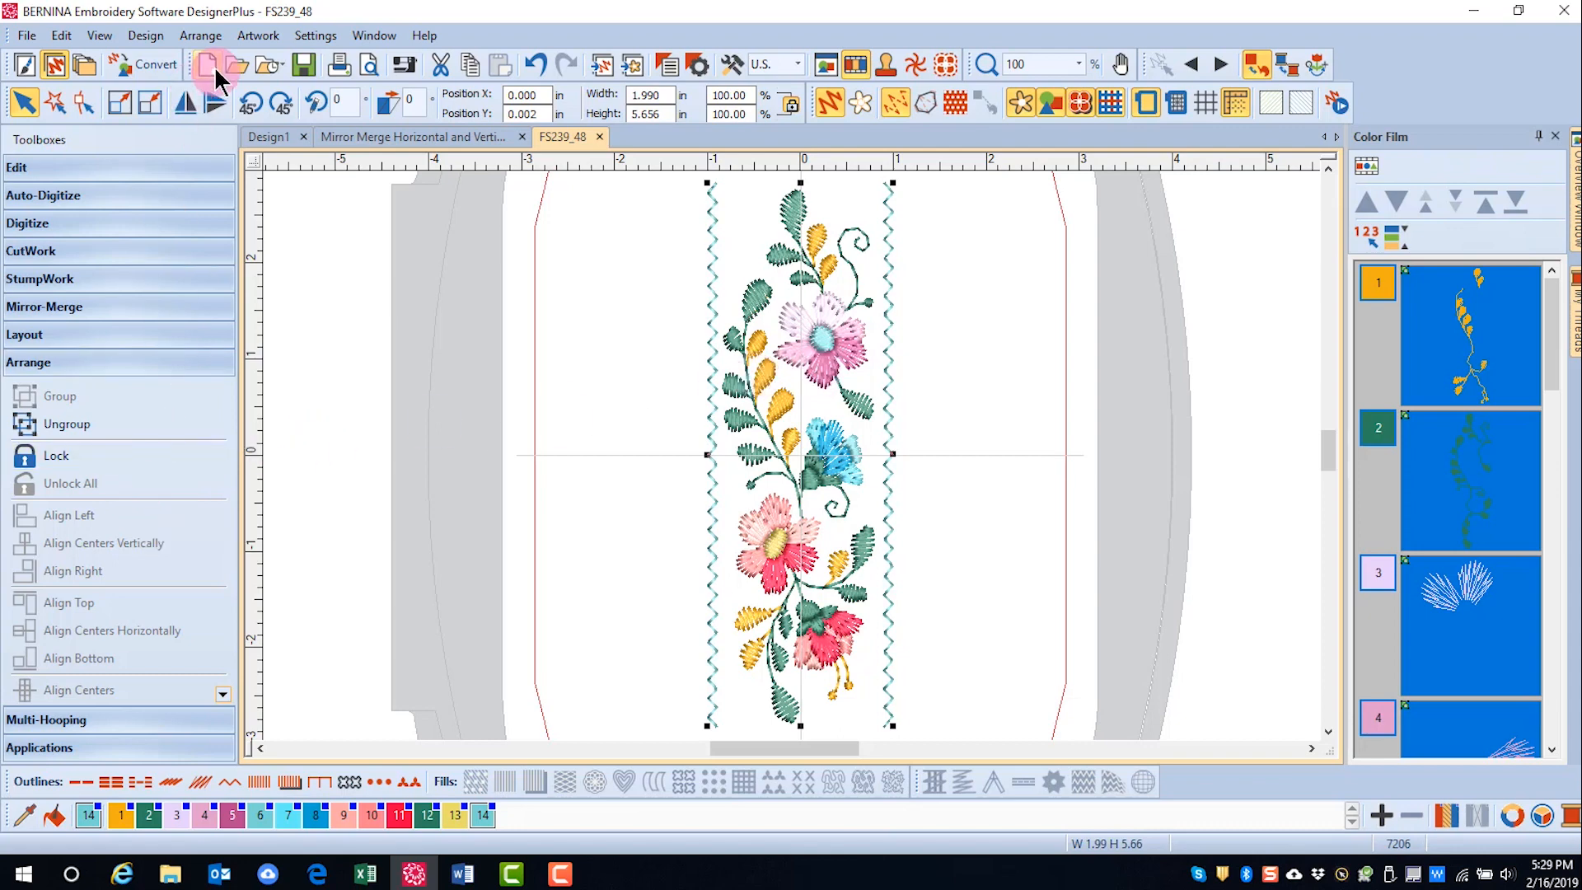
Ungroup the floral border and switch to the Mirror Merge ZLT monogram frame design.
left_click(257, 35)
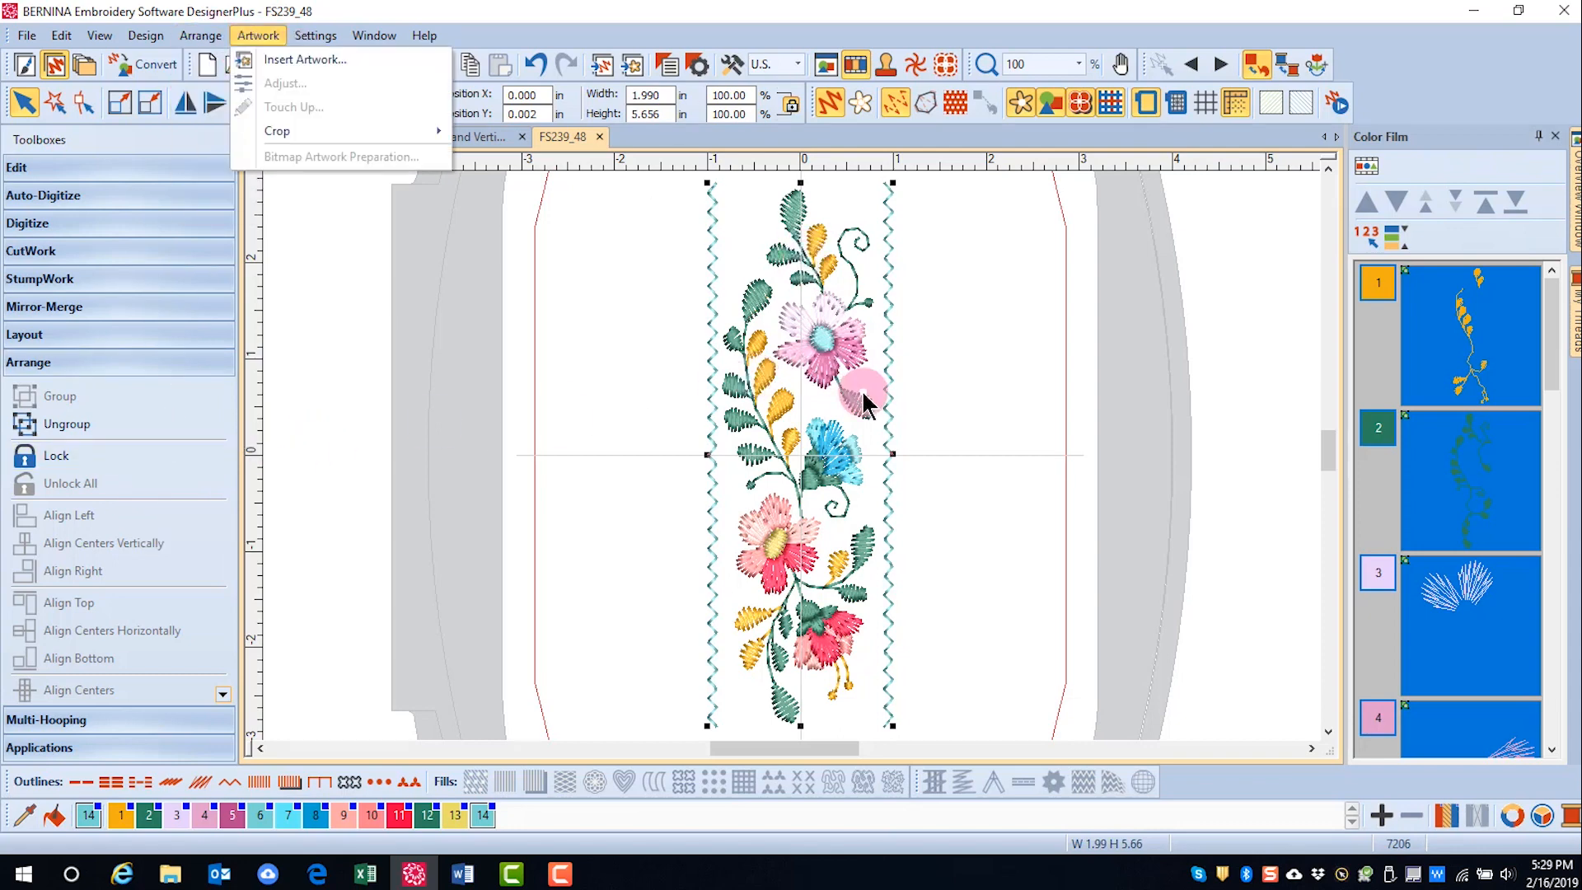
right_click(857, 374)
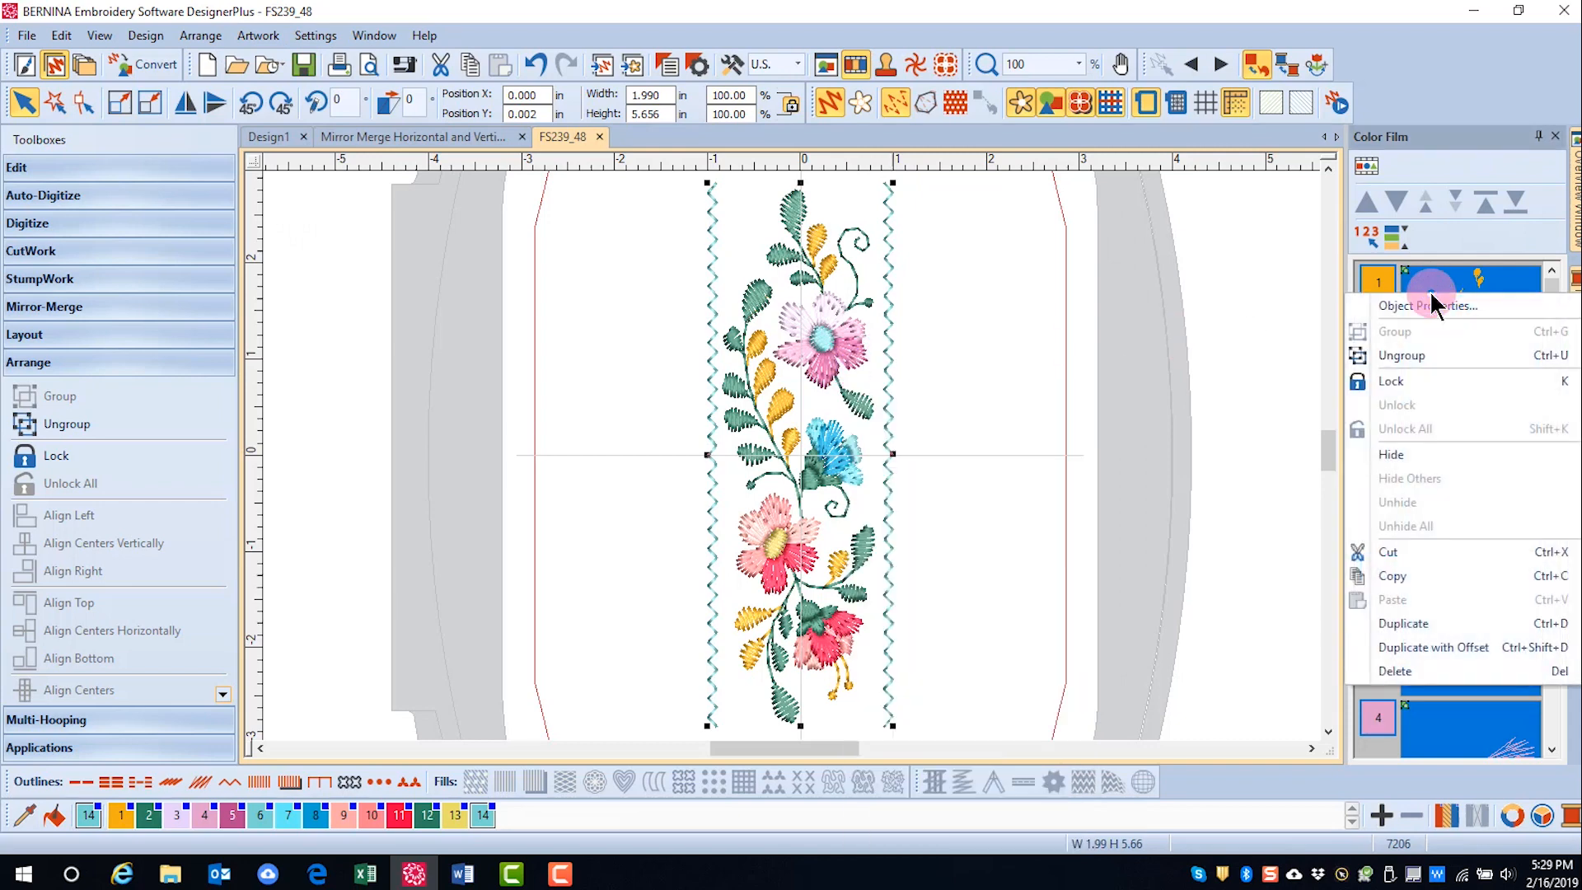
mouse_move(1402, 356)
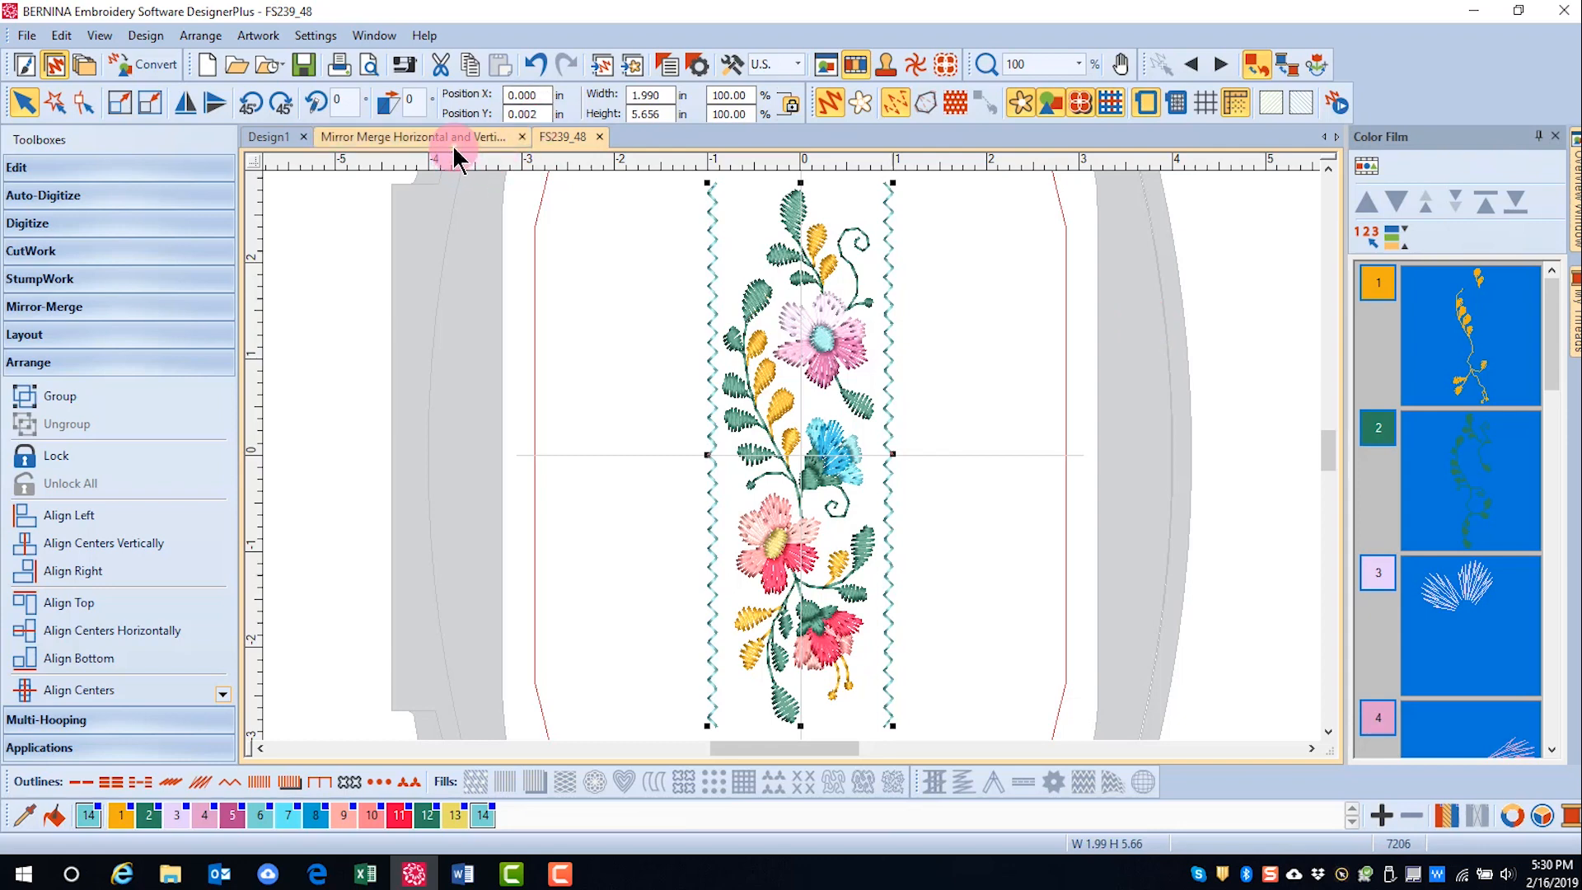
left_click(419, 137)
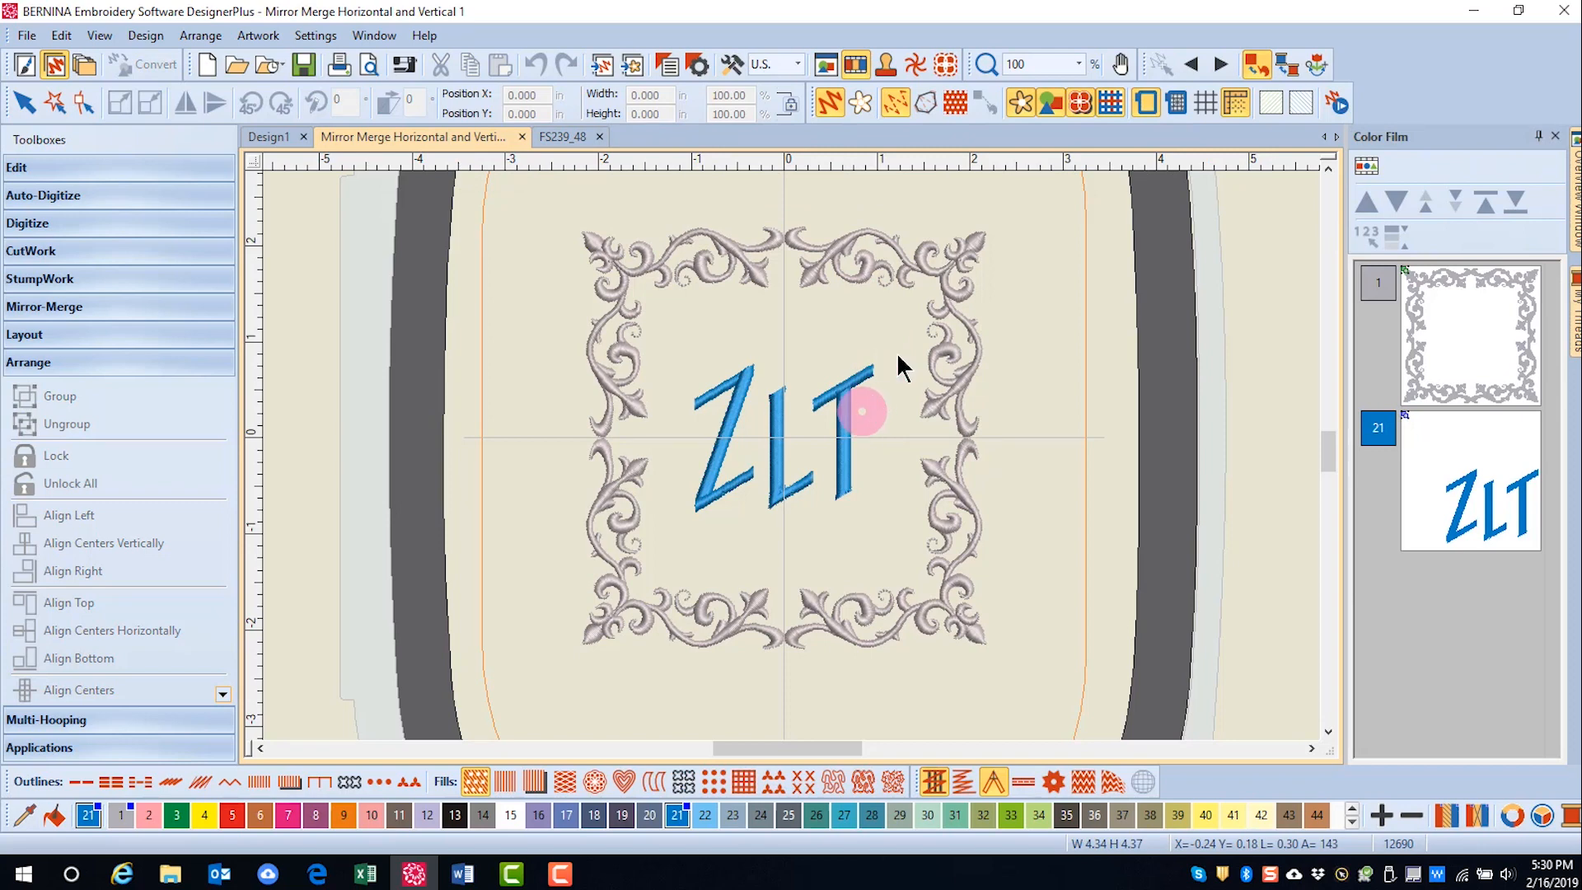
mouse_move(913, 287)
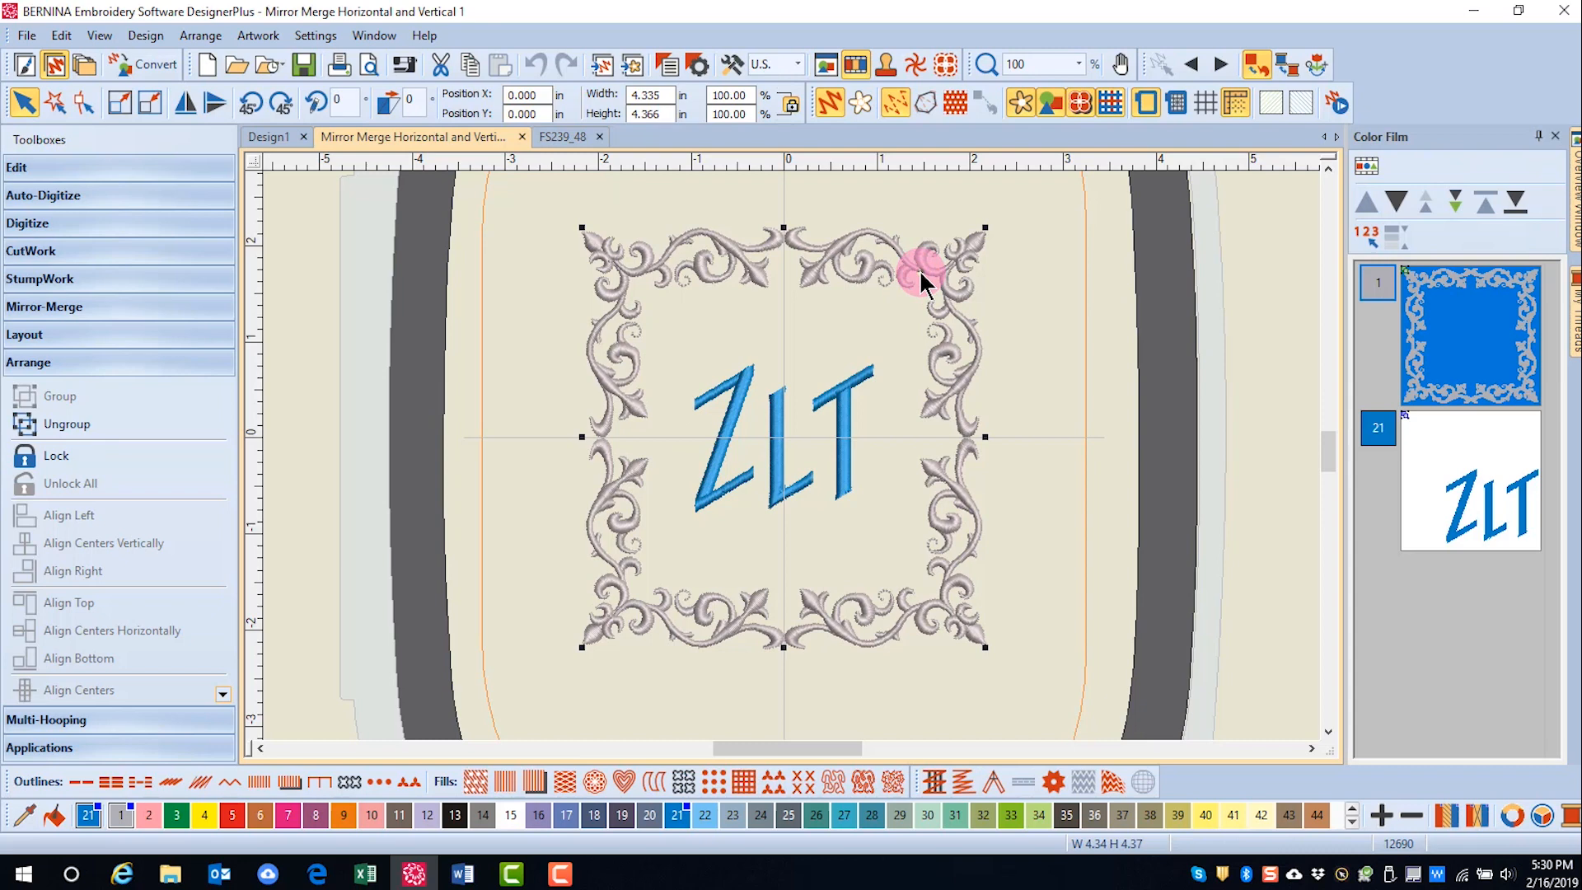
Ungroup the scrolled frame and align its pieces and the ZLT lettering on centre.
right_click(920, 267)
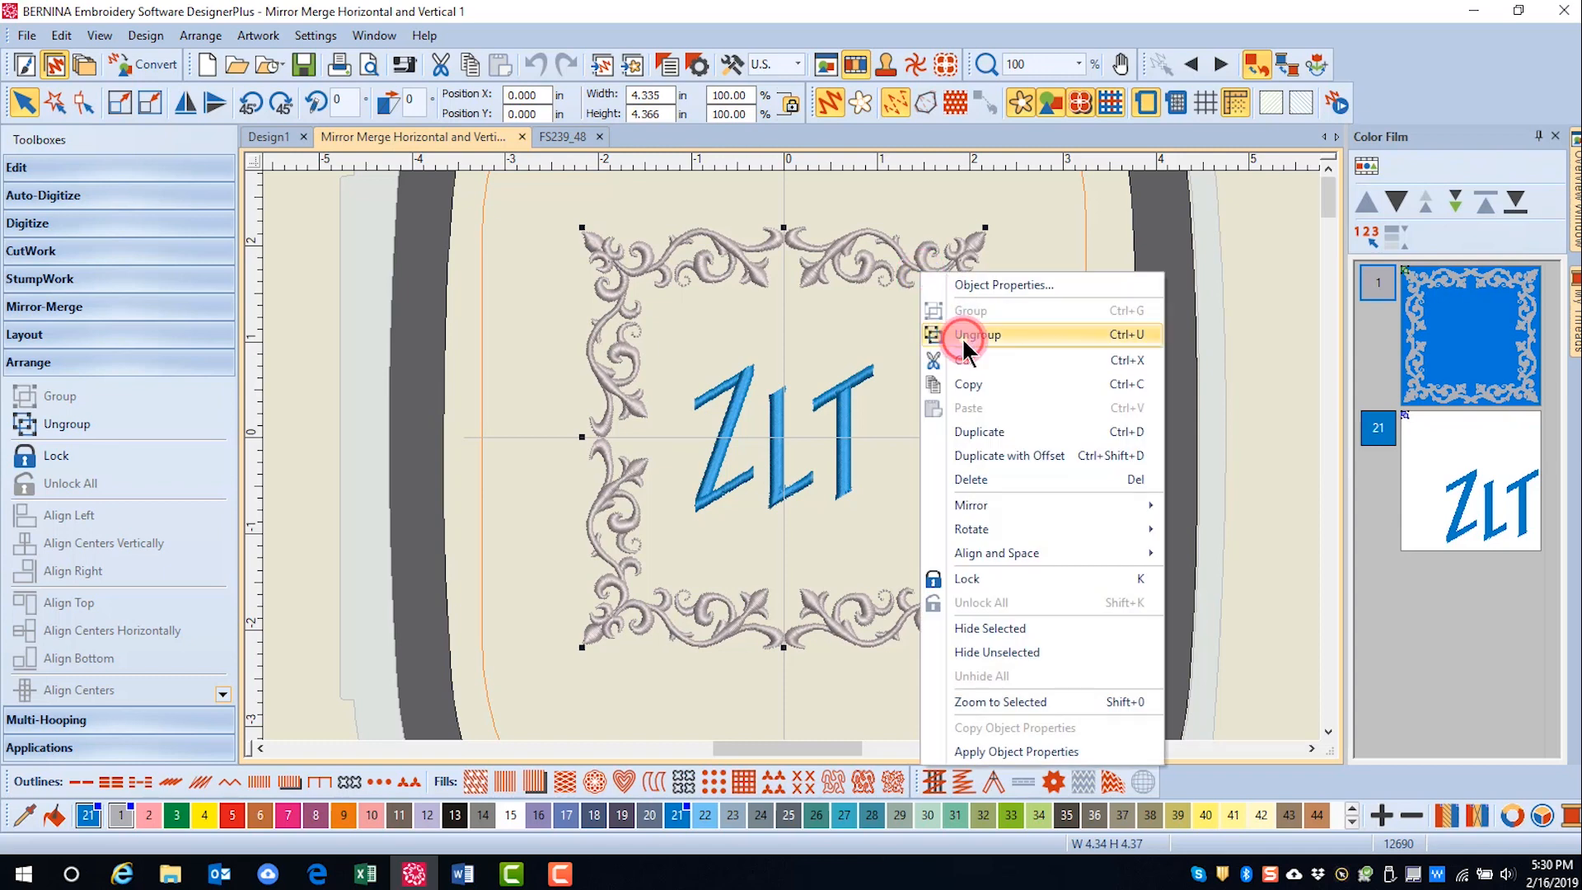
left_click(975, 334)
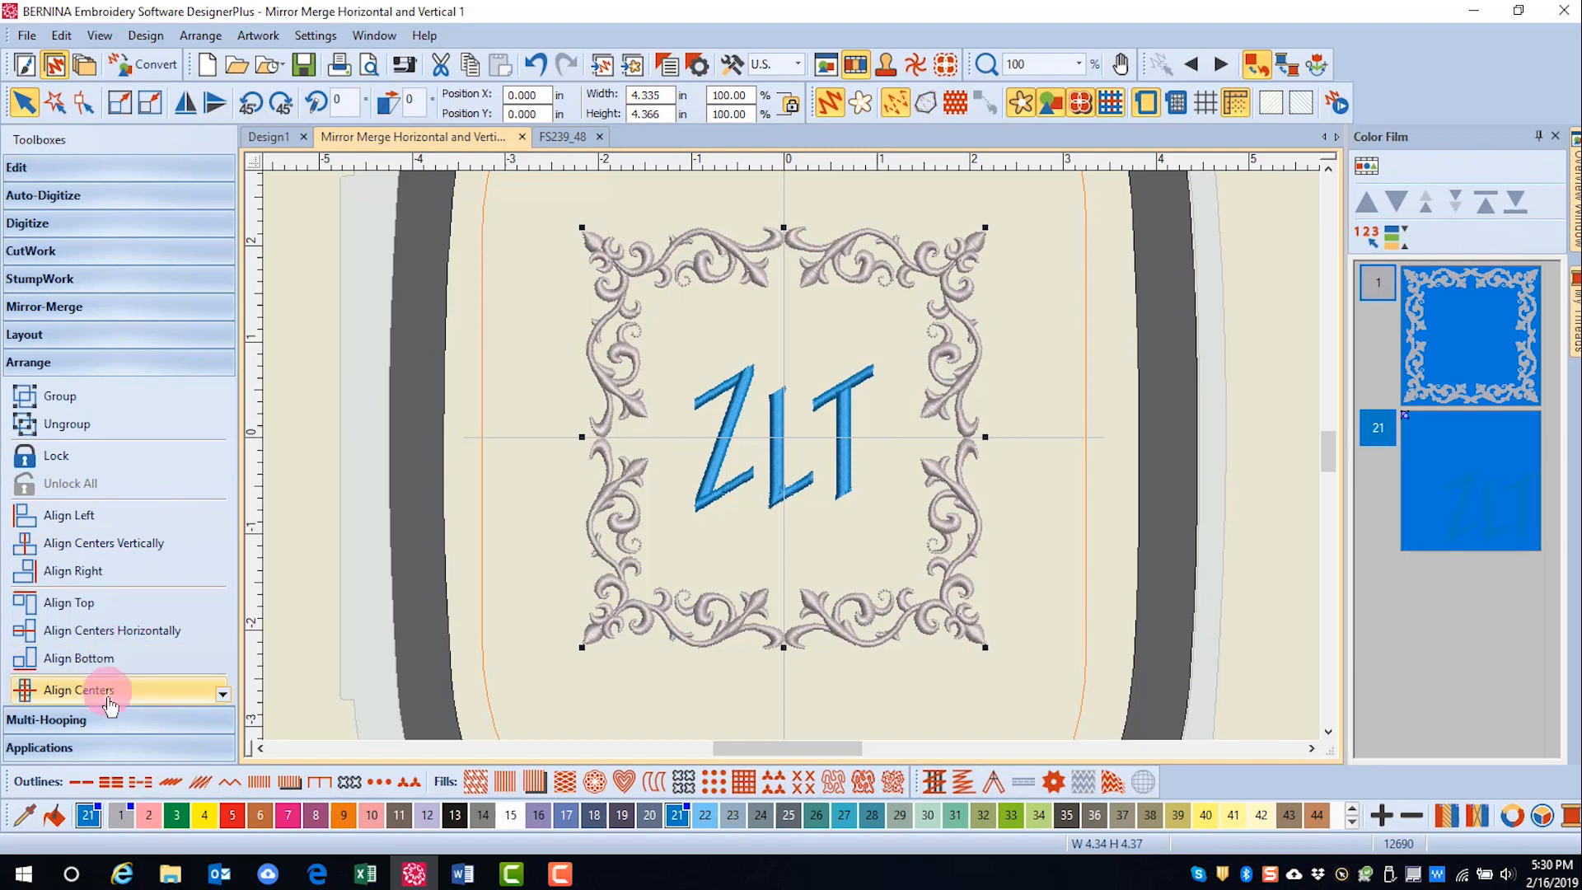
left_click(78, 689)
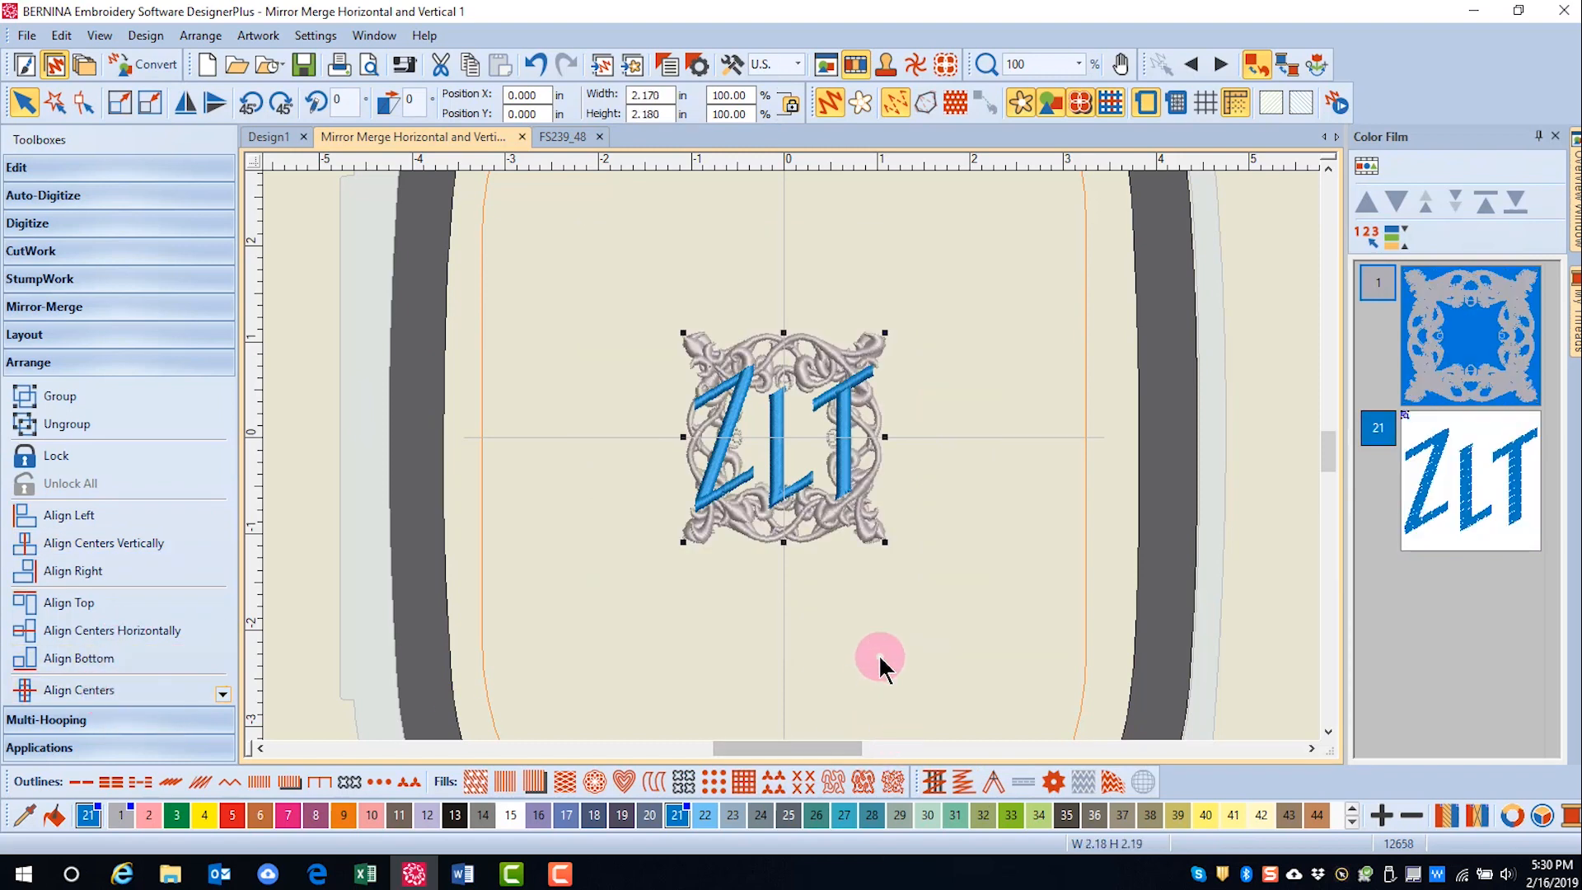